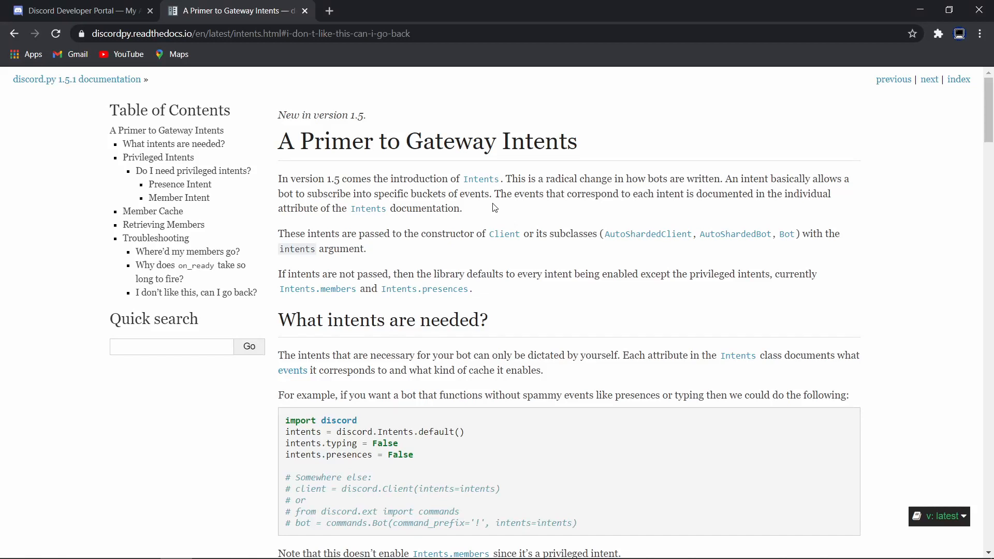
mouse_move(437, 194)
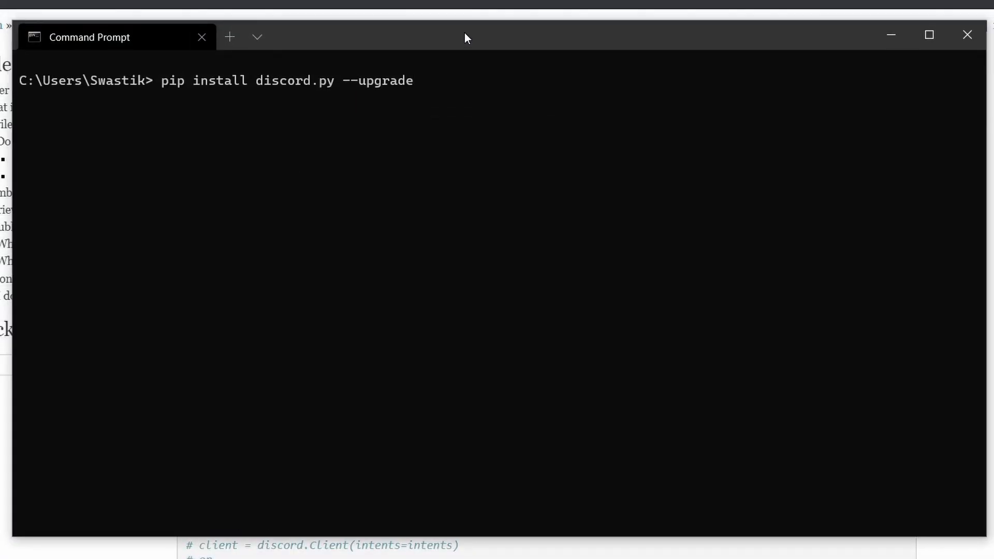
Run 'pip install discord.py --upgrade' and confirm 1.5.1 is already up to date
double_click(380, 81)
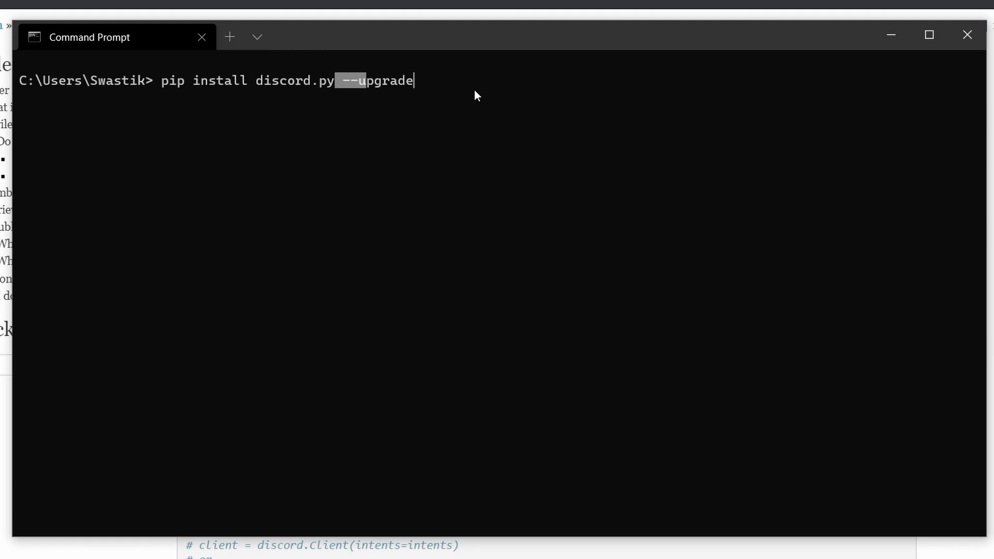
key("Return")
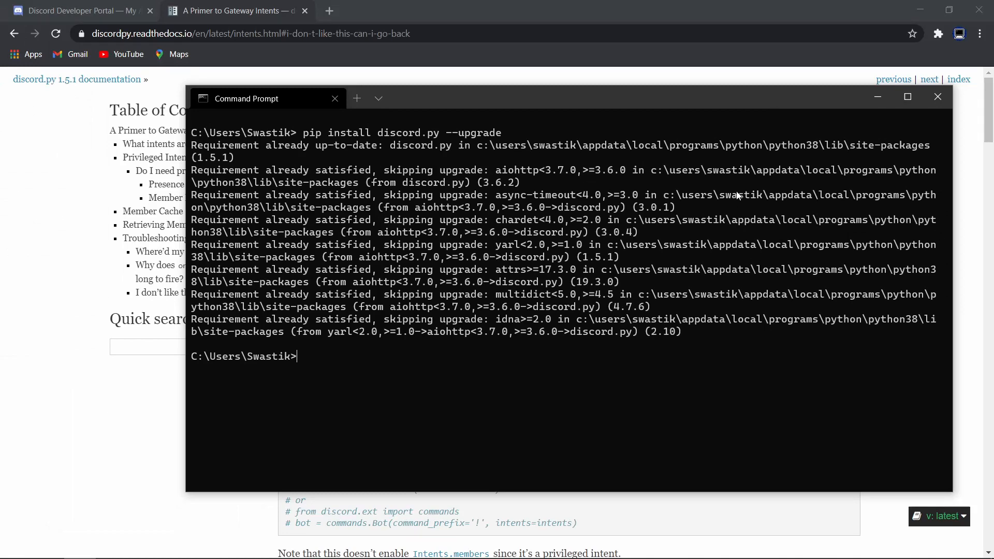
Bring Chrome forward and switch to the Discord Developer Portal tab
left_click(937, 96)
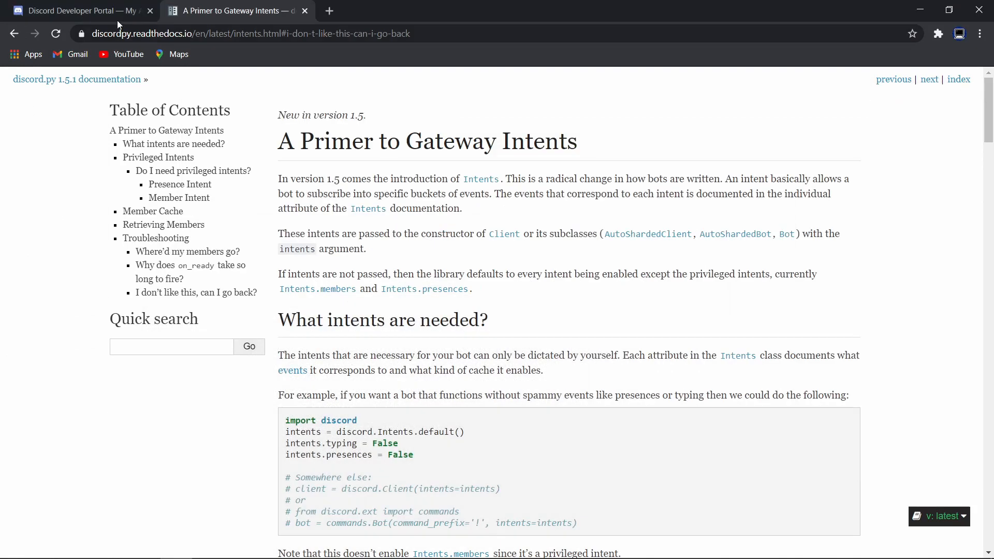
left_click(76, 10)
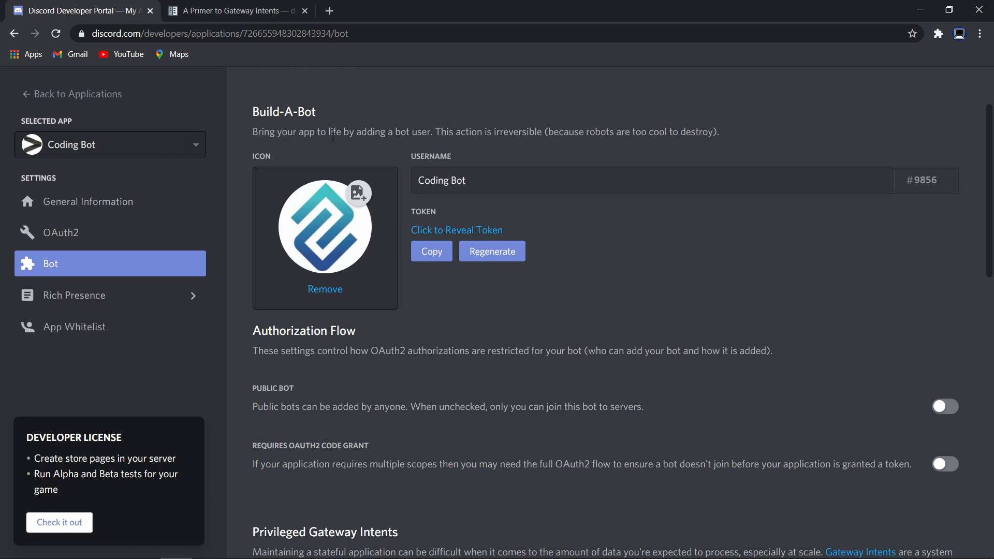
mouse_move(87, 202)
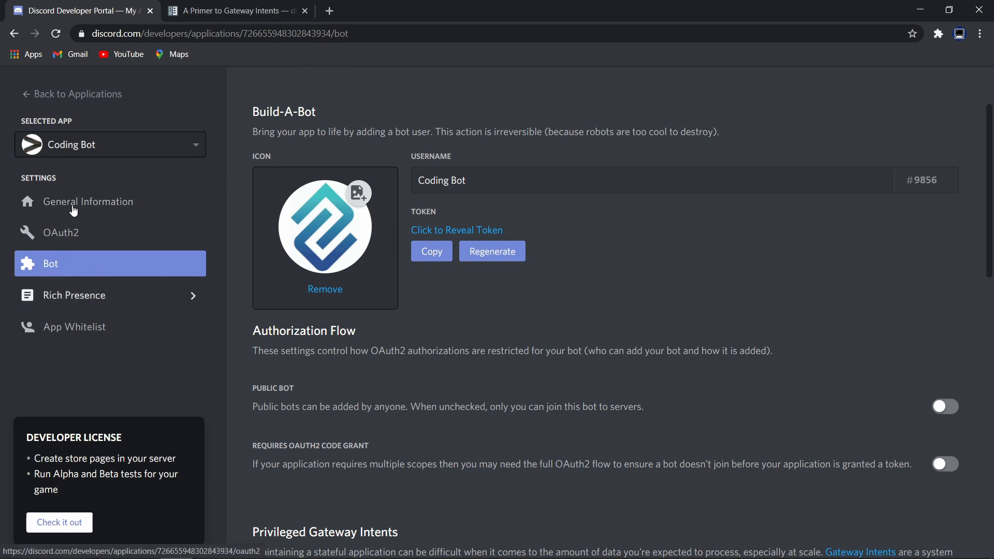
Scroll the Bot page until the Privileged Gateway Intents section is fully visible
scroll("down", 3)
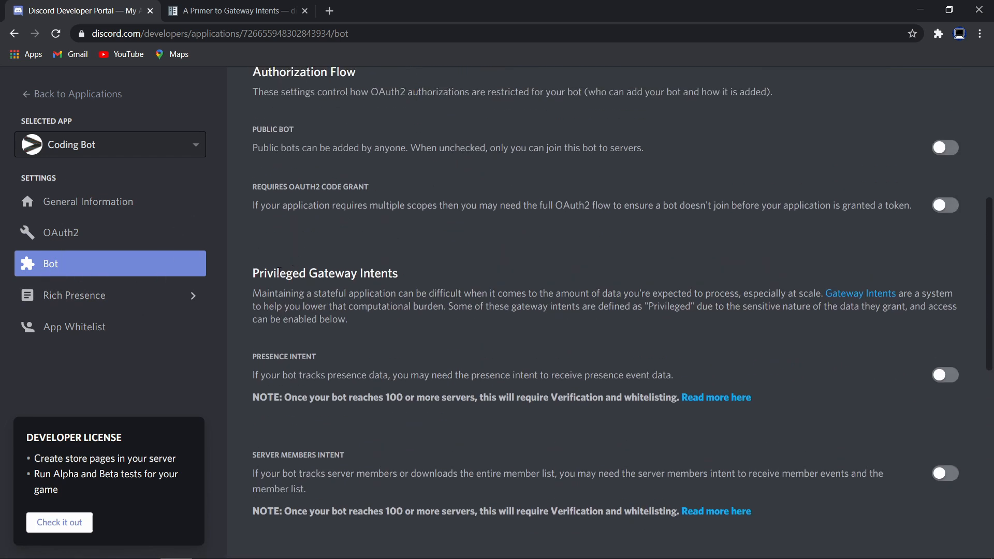
scroll("down", 3)
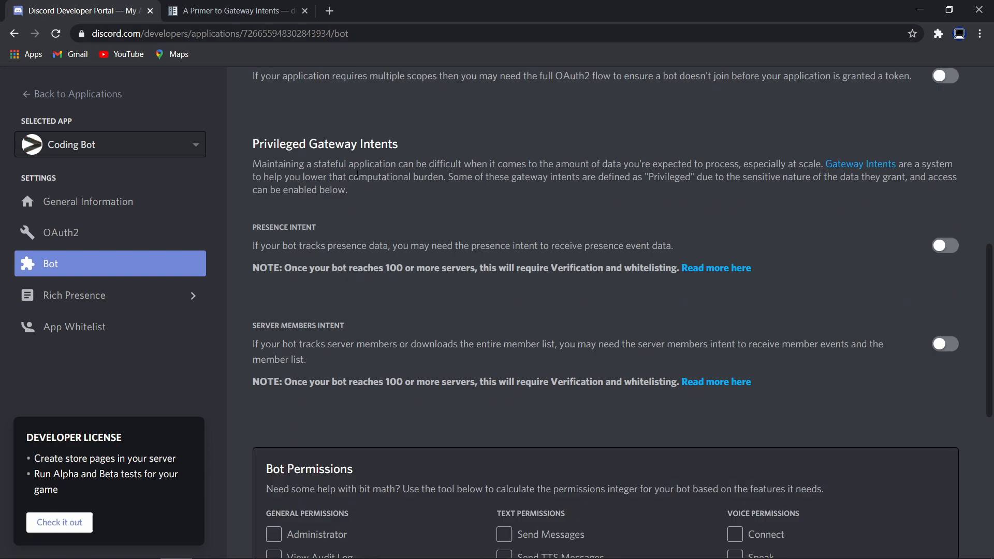
scroll("up", 3)
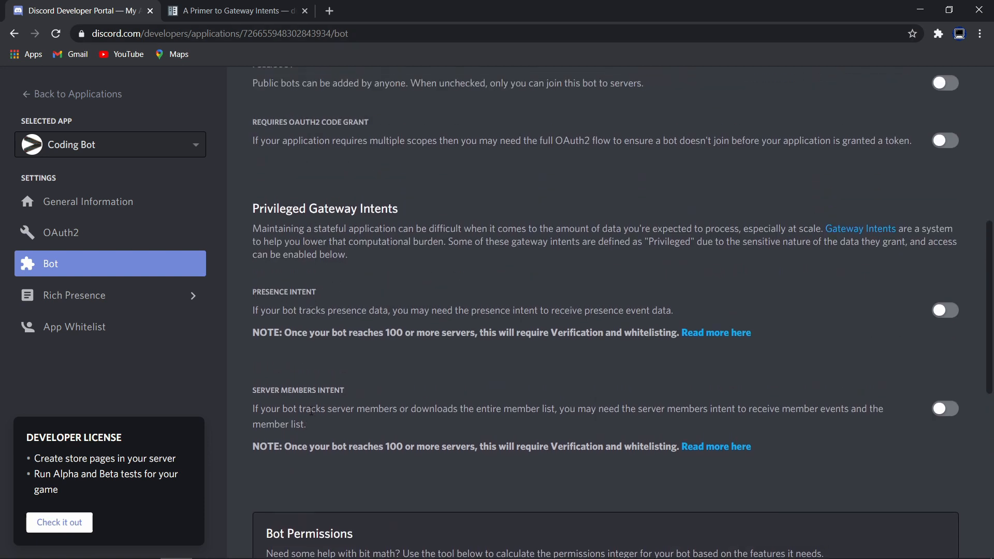
mouse_move(276, 301)
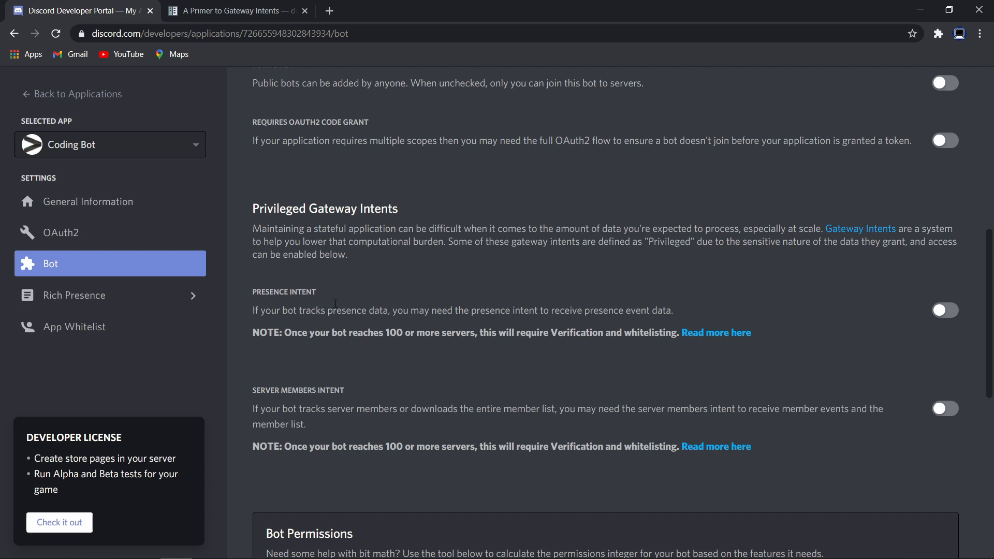
mouse_move(390, 328)
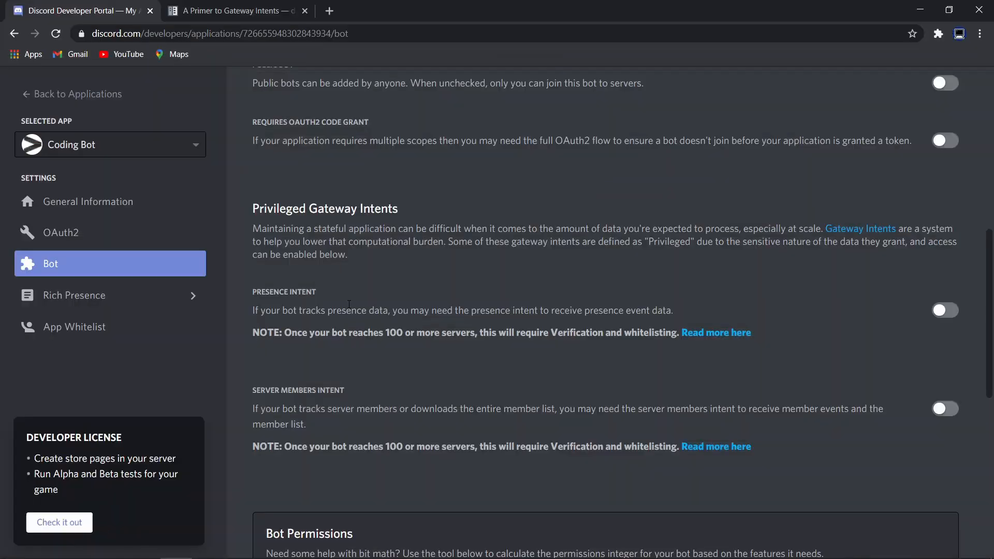
mouse_move(973, 320)
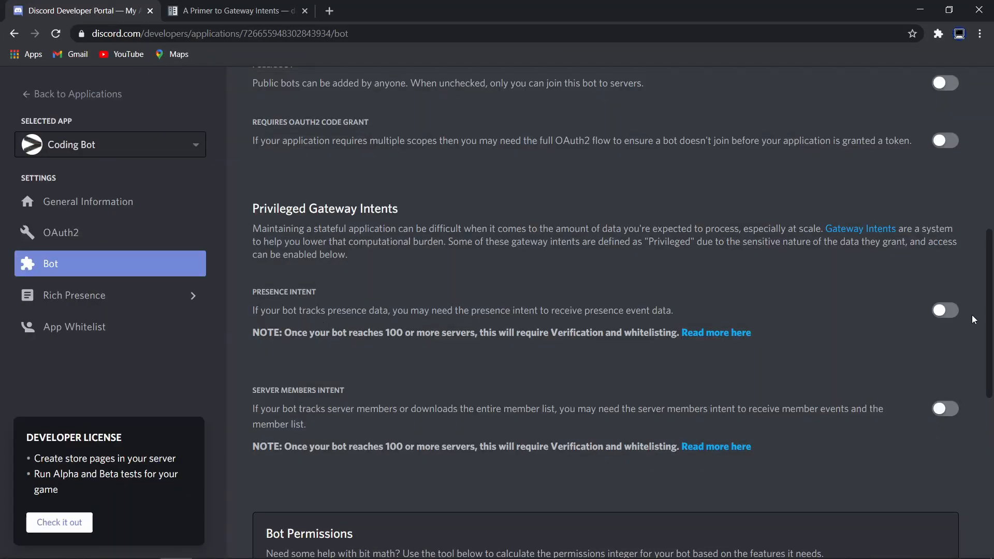
Enable Presence Intent and Server Members Intent for Coding Bot and save the changes
left_click(945, 310)
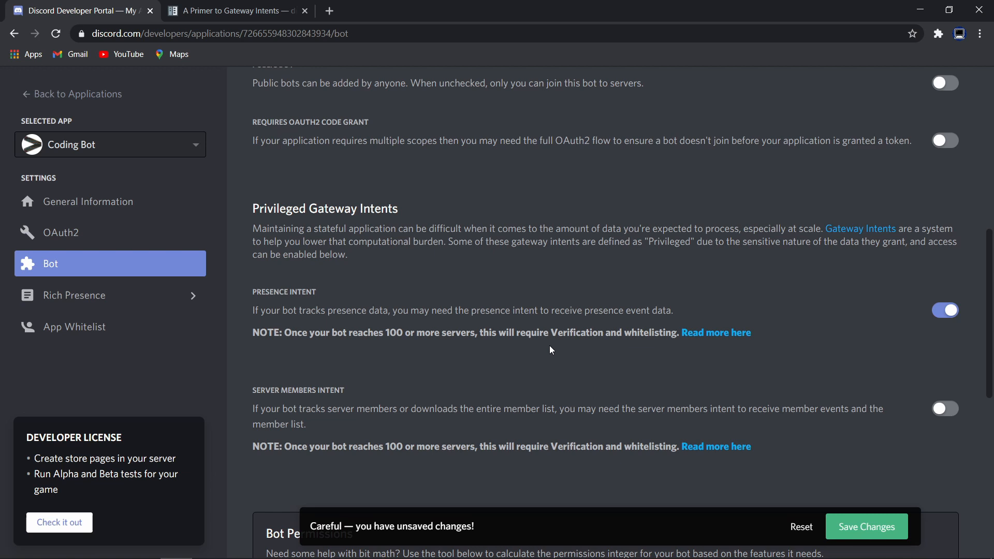
mouse_move(325, 429)
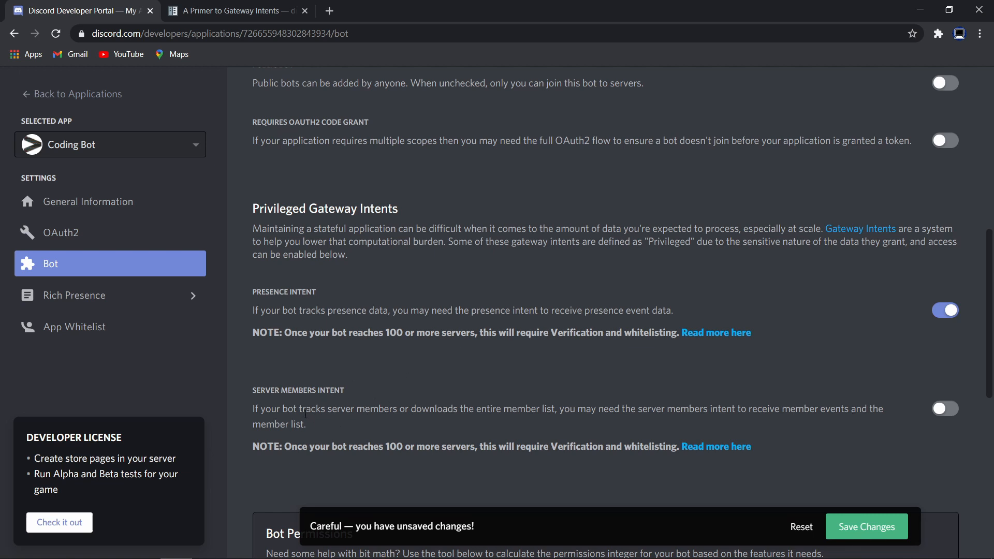
mouse_move(719, 424)
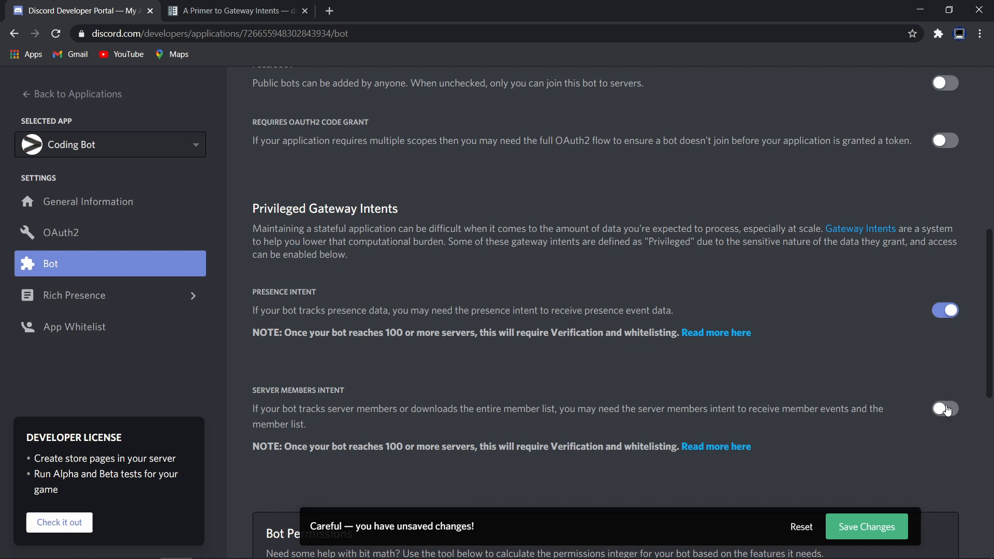
left_click(945, 408)
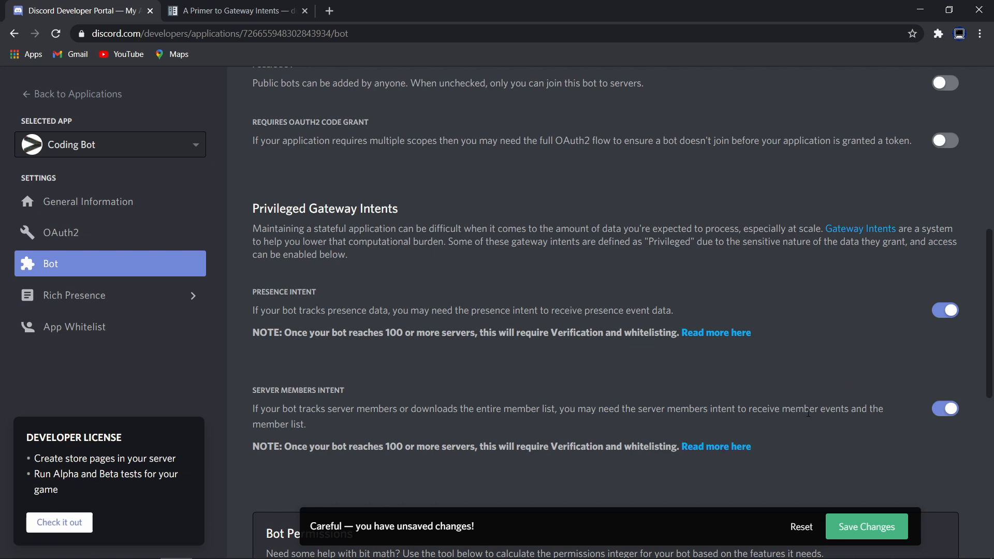
mouse_move(854, 532)
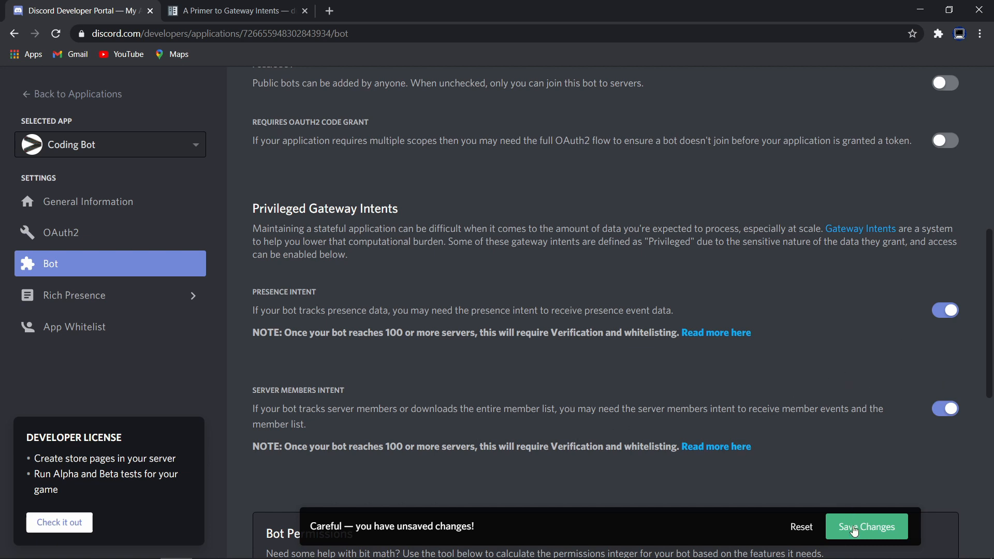
left_click(866, 527)
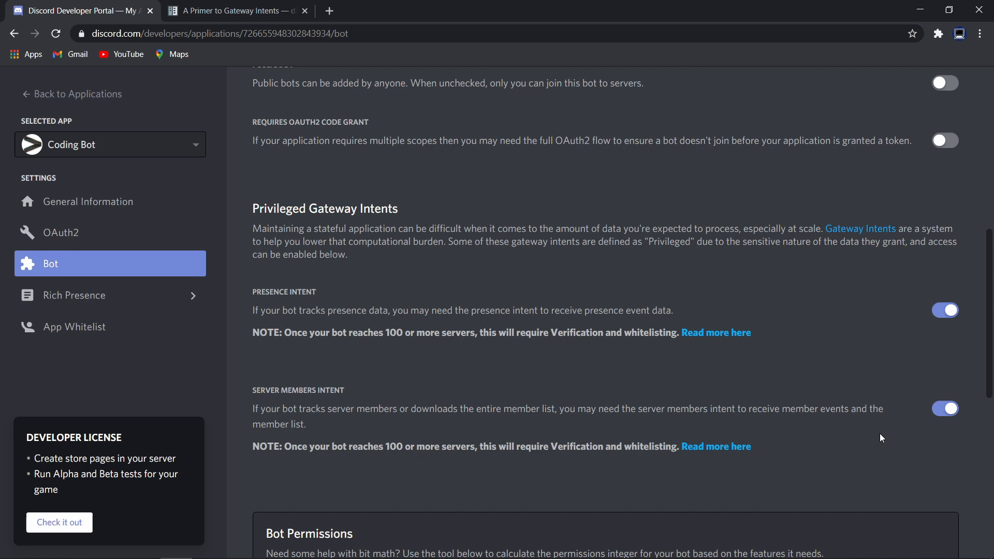
mouse_move(759, 354)
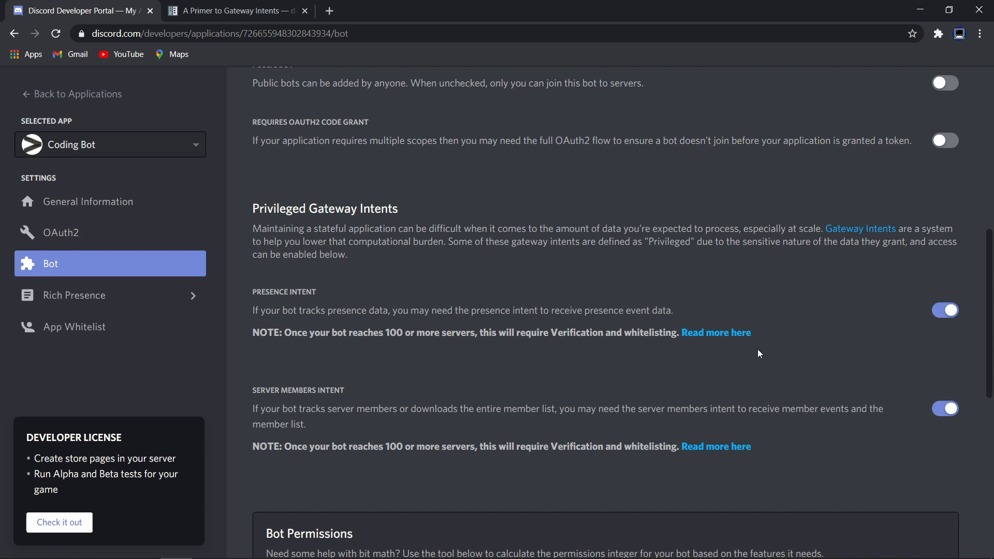
Add intents = discord.Intents.all() to the commands.Bot call and save main.py
key("alt+tab")
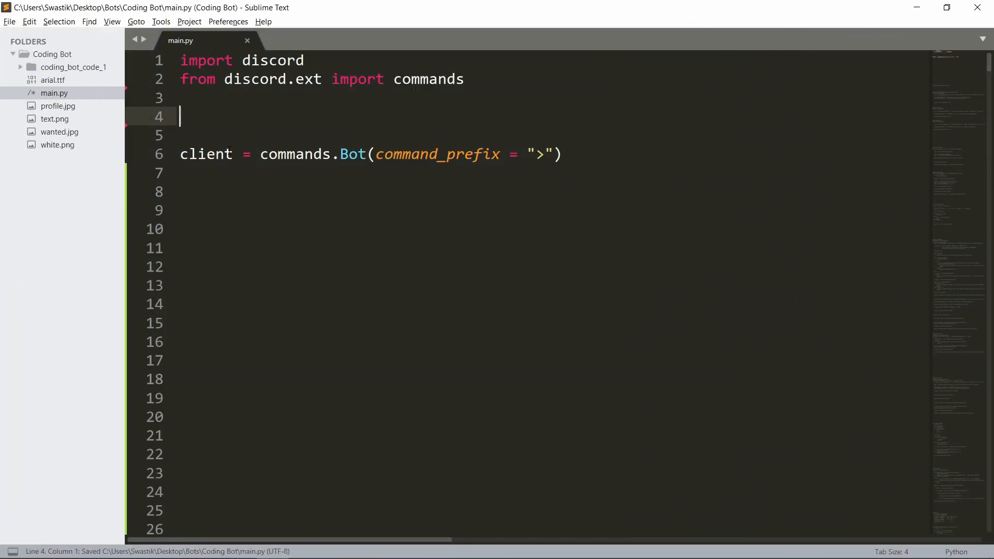
left_click(553, 154)
type(", ")
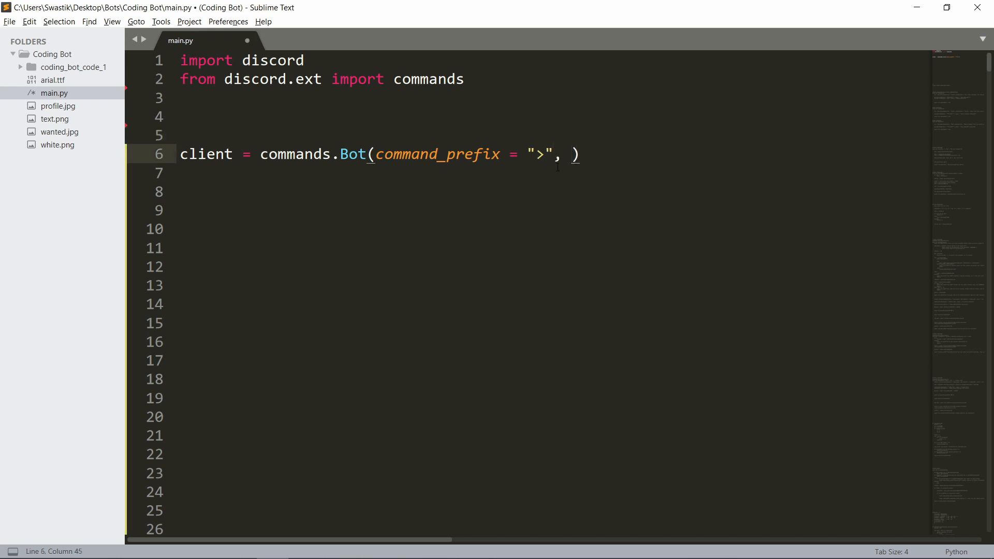
type("intent")
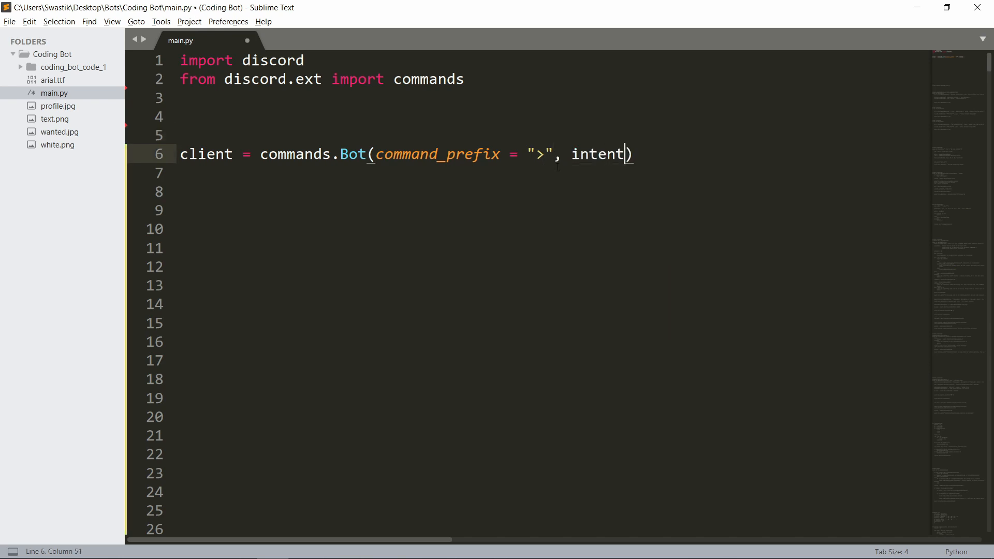
type("s = discord.Inte")
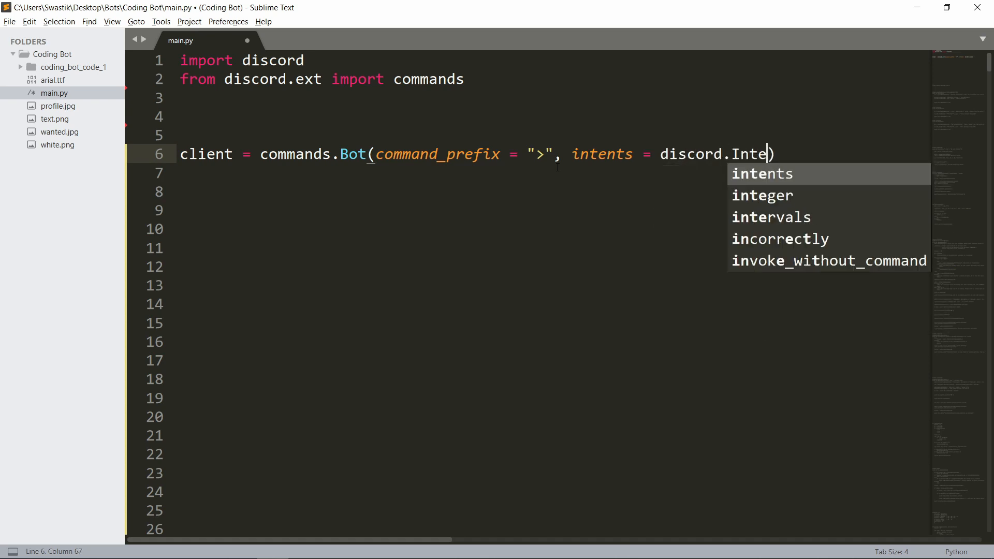
type("nts.a")
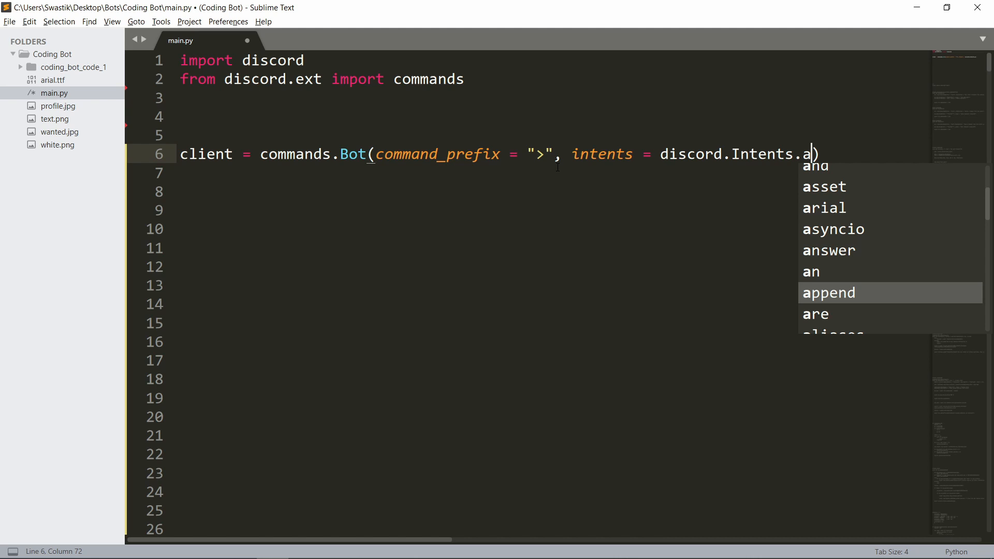
type("ll()")
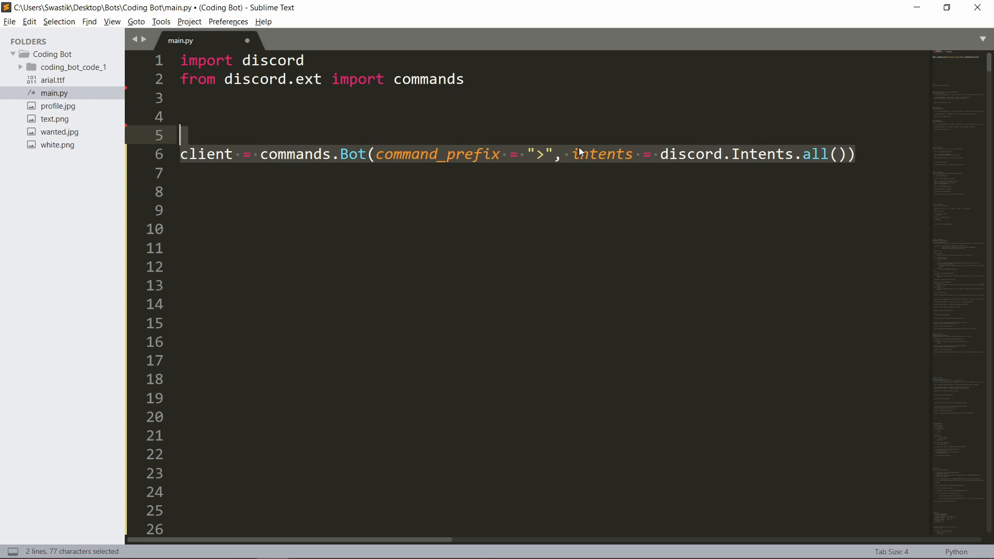
key("ctrl+s")
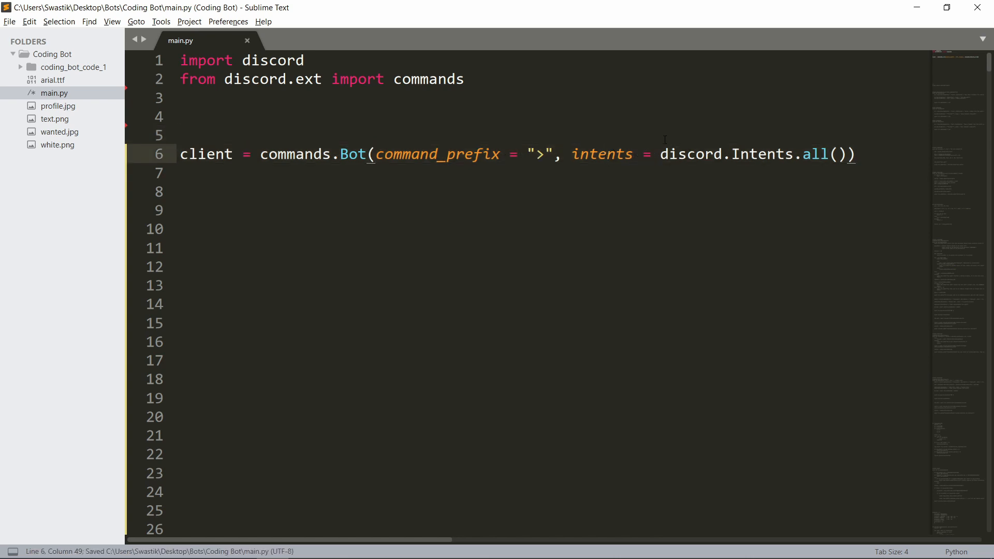
left_click(659, 155)
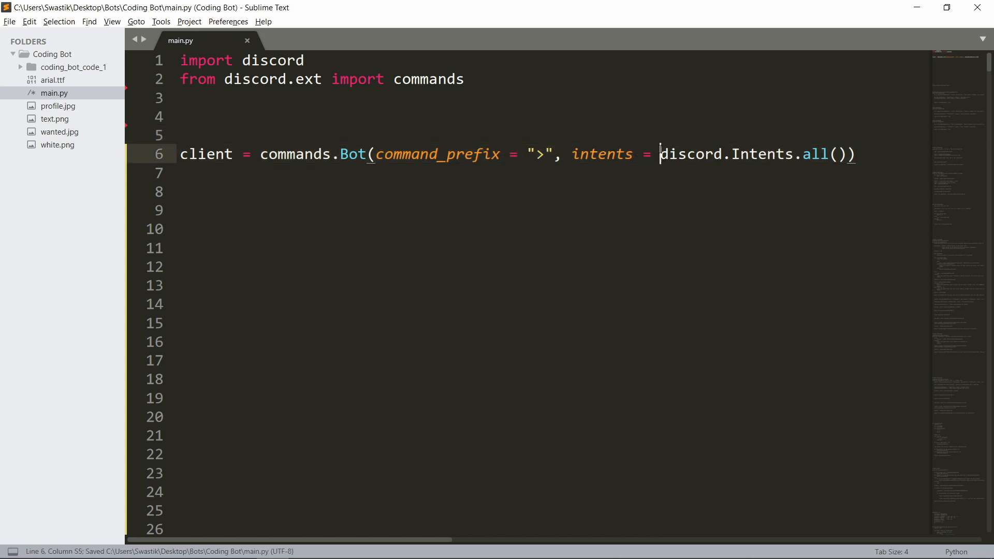
Move the intents value out into its own line intents = discord.Intents.all() above the bot
key("ctrl+x")
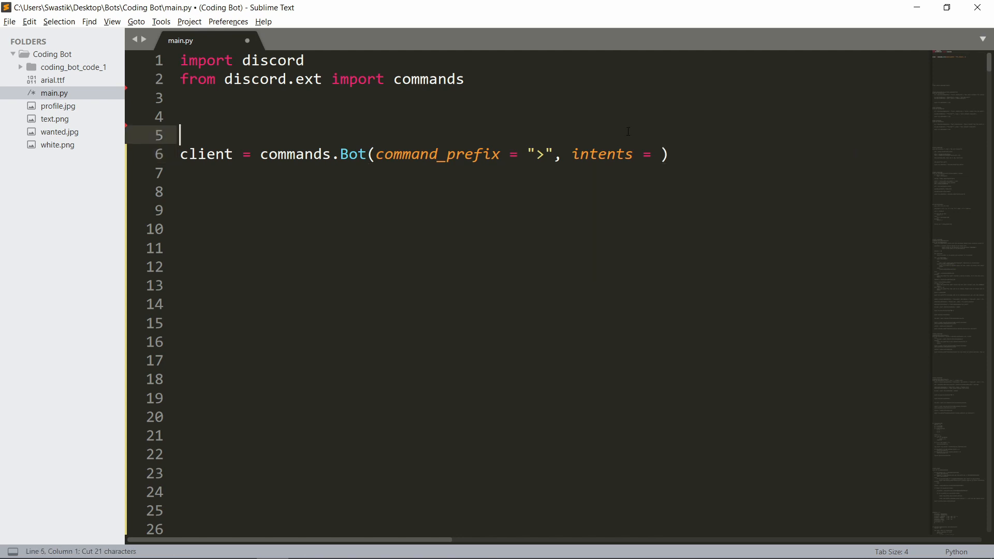
type("inte")
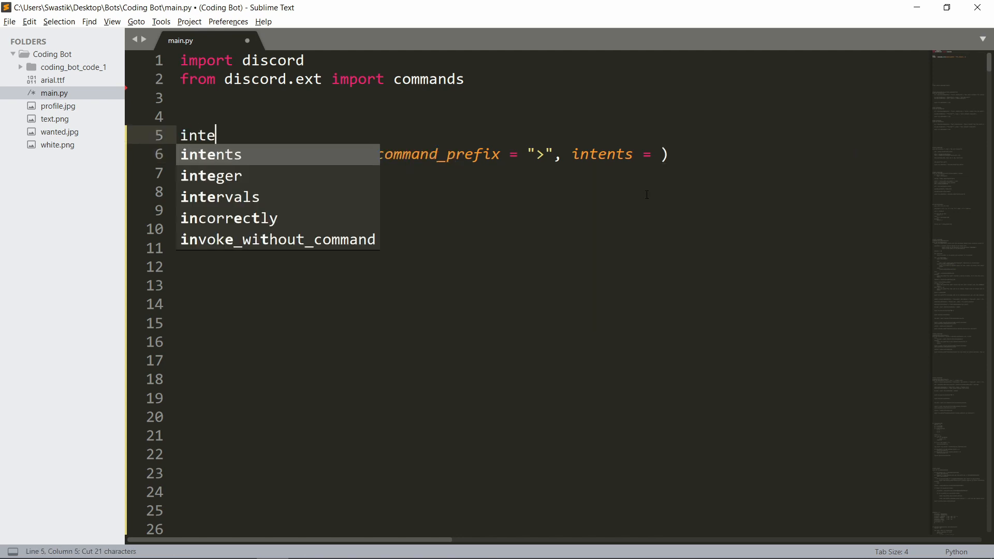
type("nts = discord.Intents.all()")
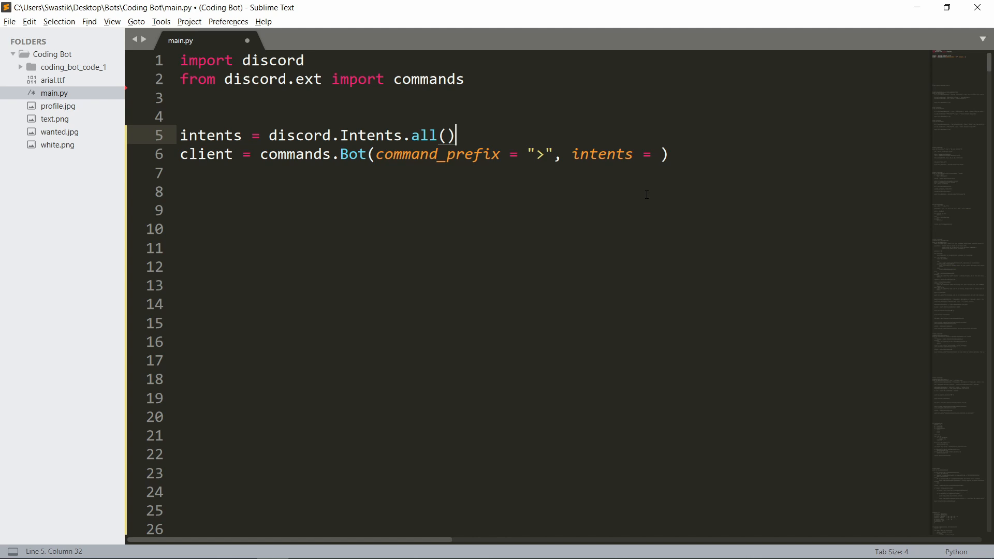
left_click(184, 97)
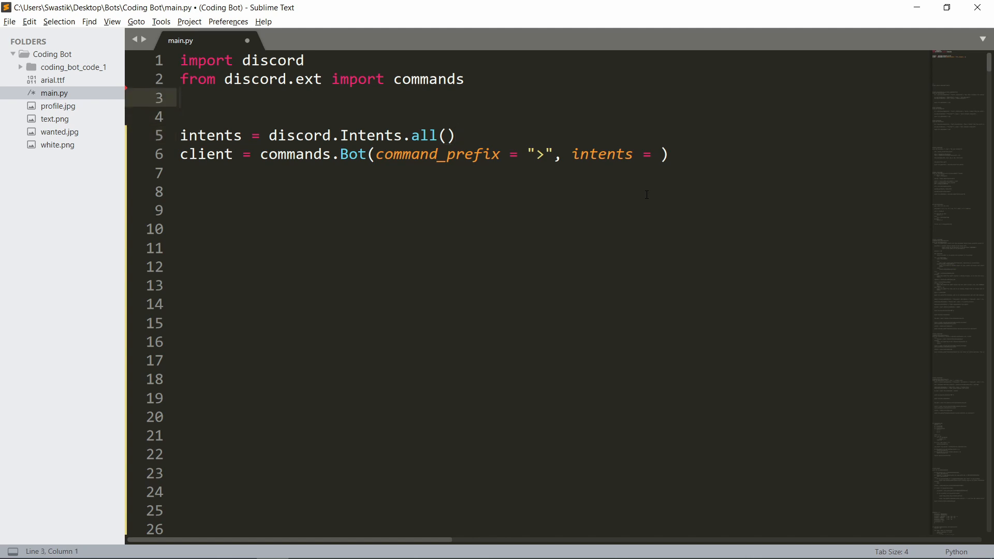
double_click(424, 135)
type("default")
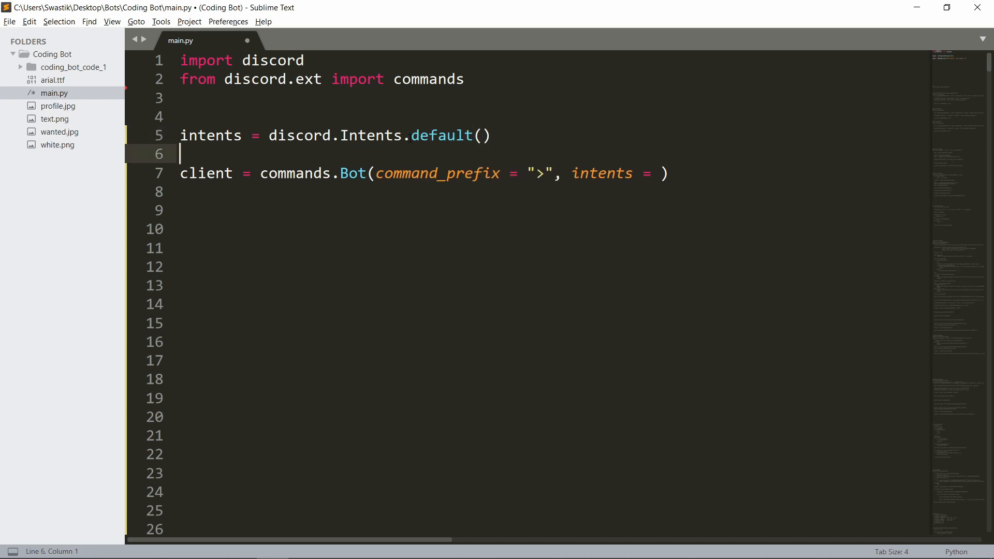
Switch to Intents.default() with intents.members = True and pass intents = intents to commands.Bot
type("int")
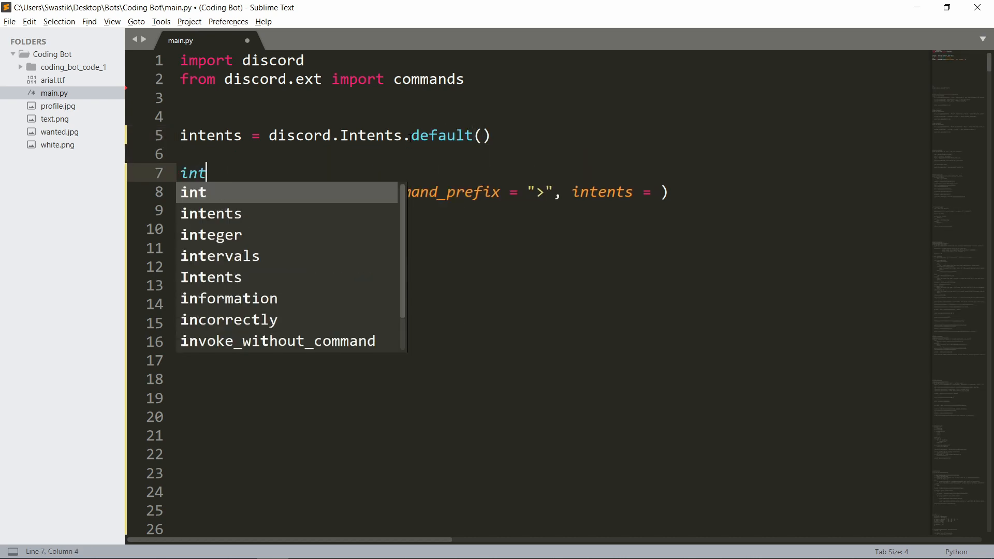
type("ents.members =")
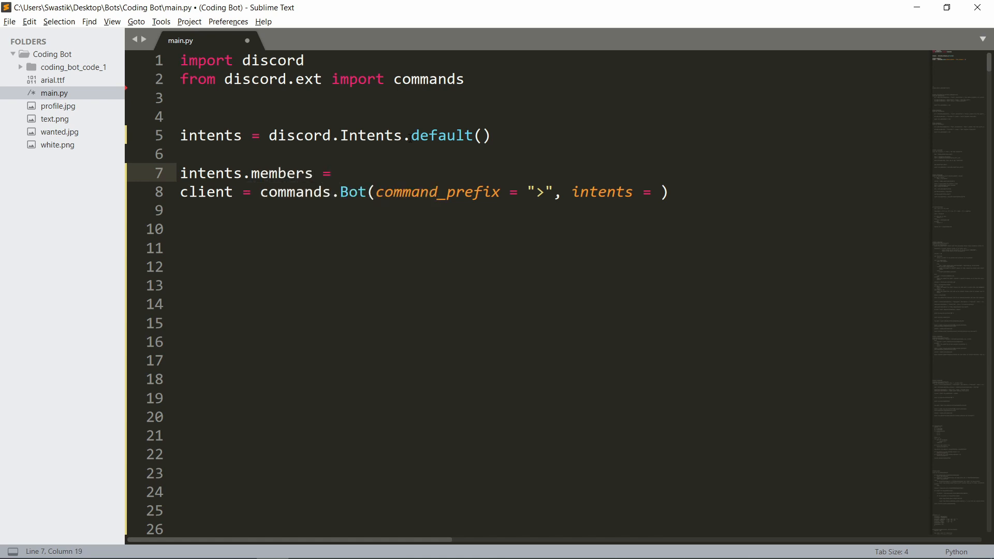
type("True")
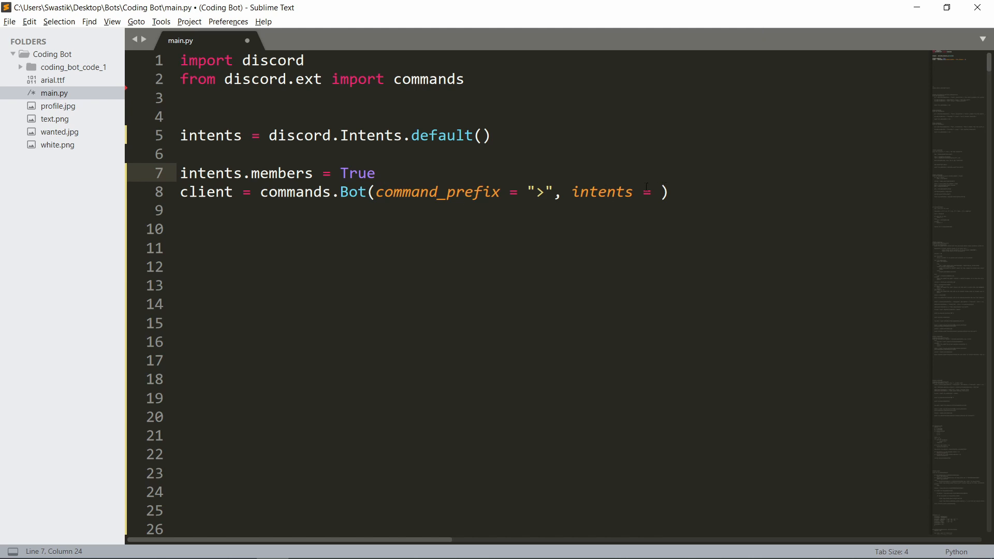
type("inte")
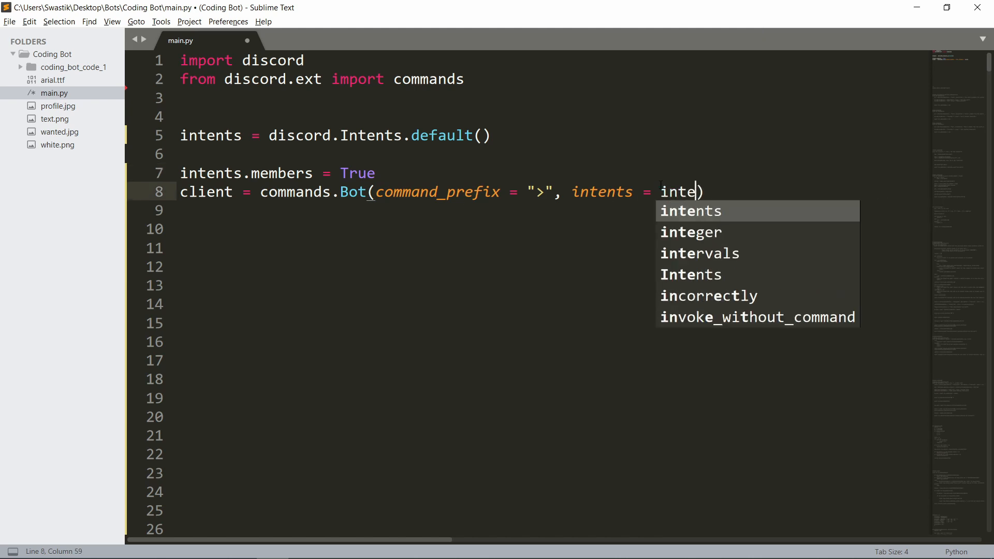
type("nts")
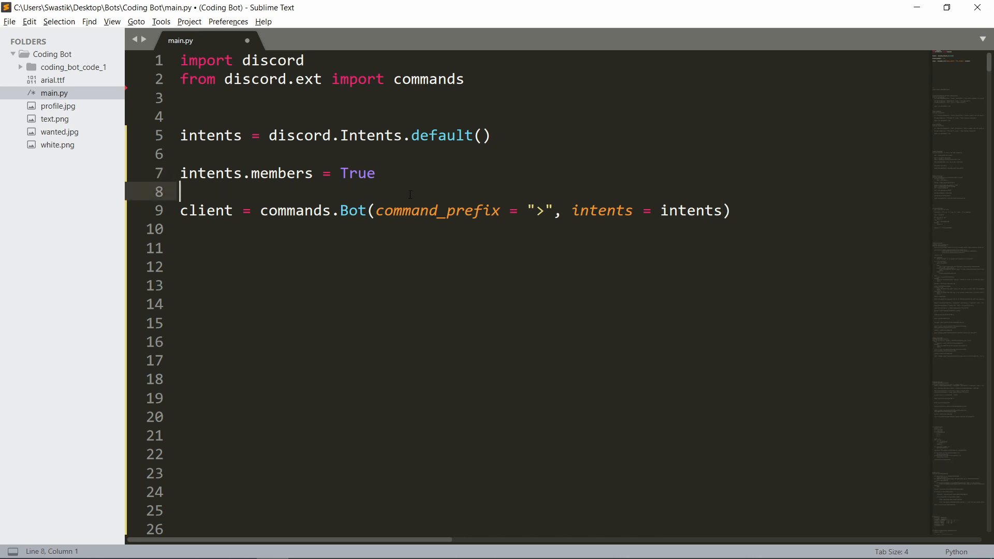
mouse_move(651, 223)
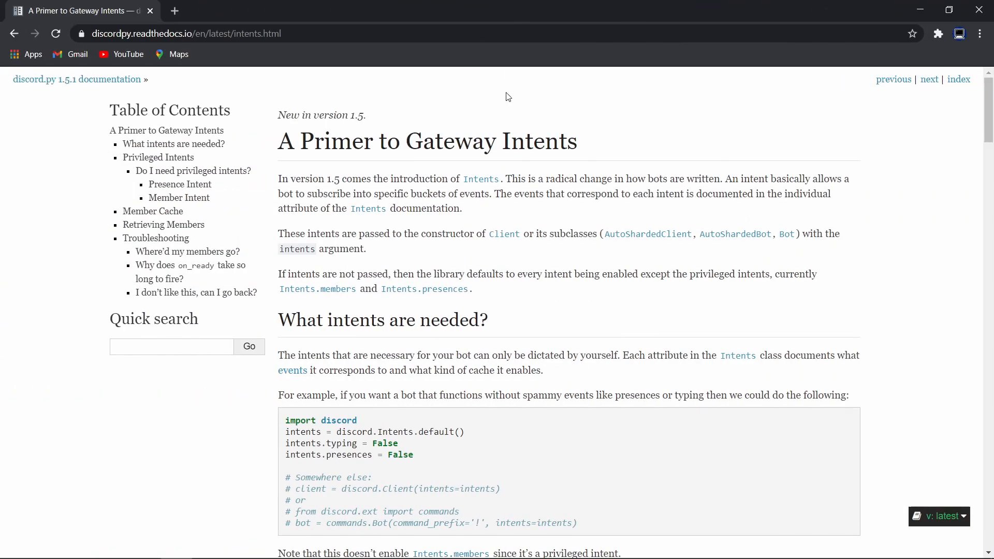
mouse_move(456, 279)
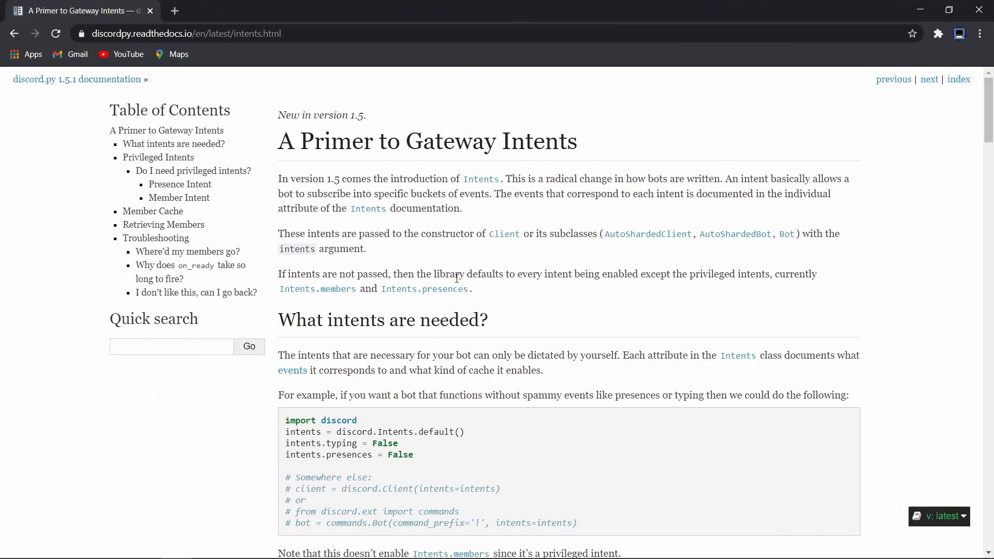
mouse_move(403, 63)
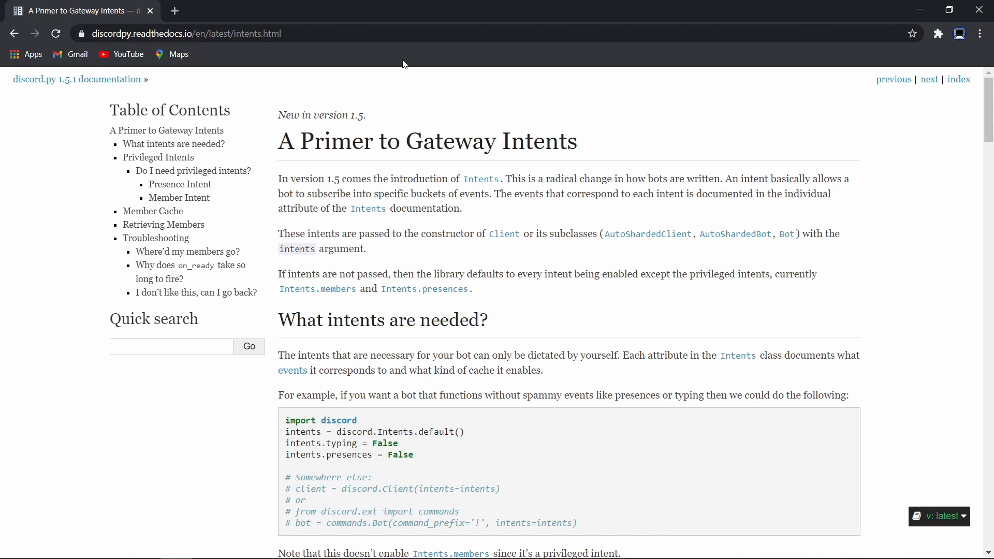
mouse_move(491, 134)
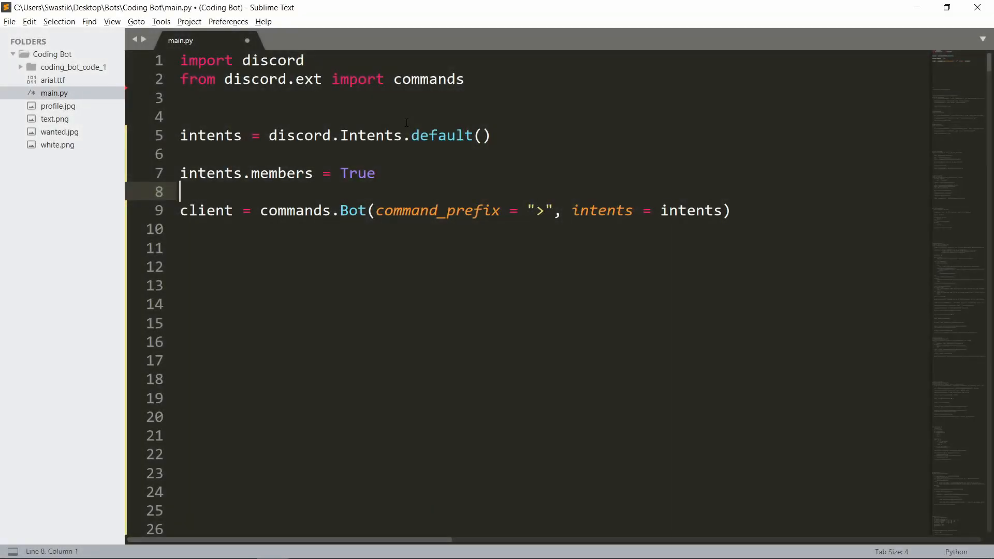
mouse_move(511, 111)
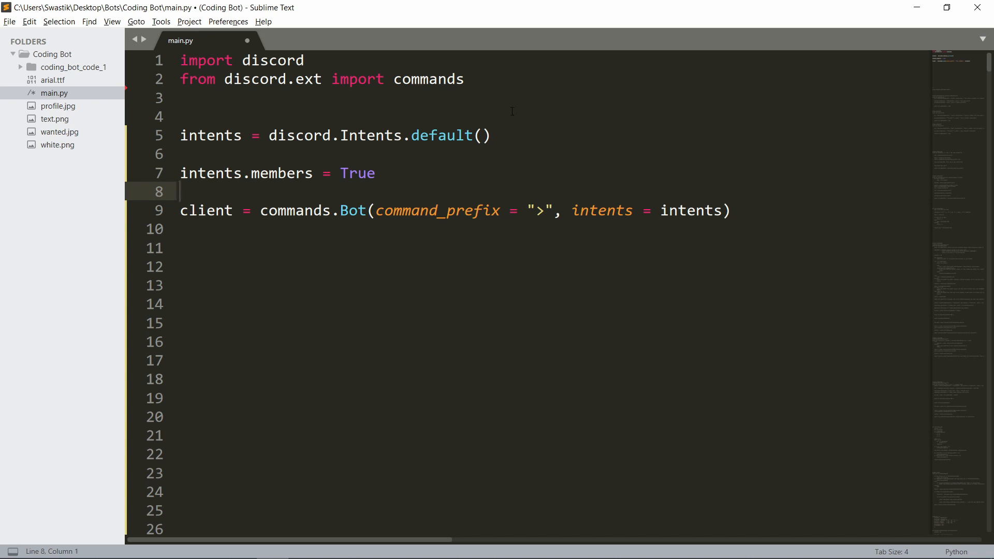
mouse_move(388, 174)
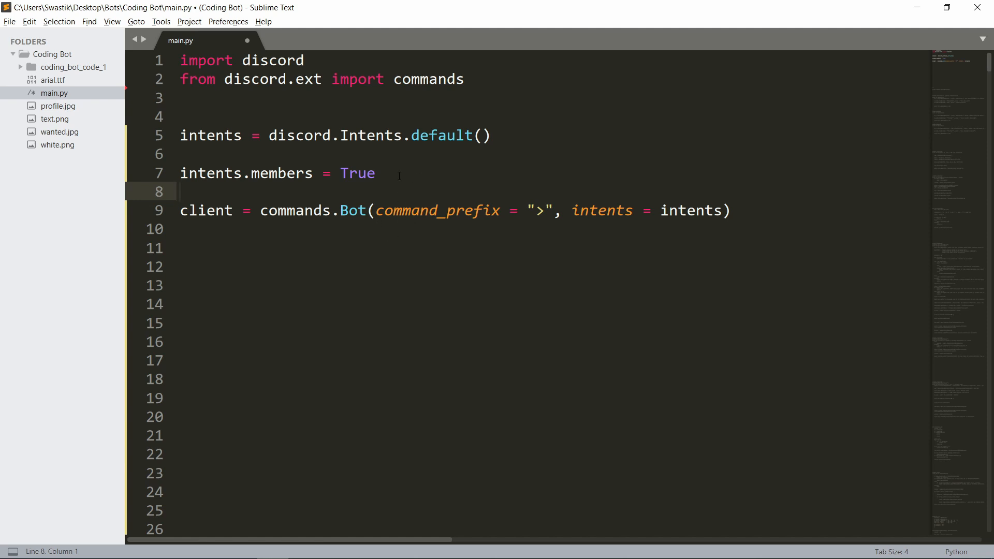
Review main.py with default intents, members enabled and intents passed to the bot
left_click(184, 190)
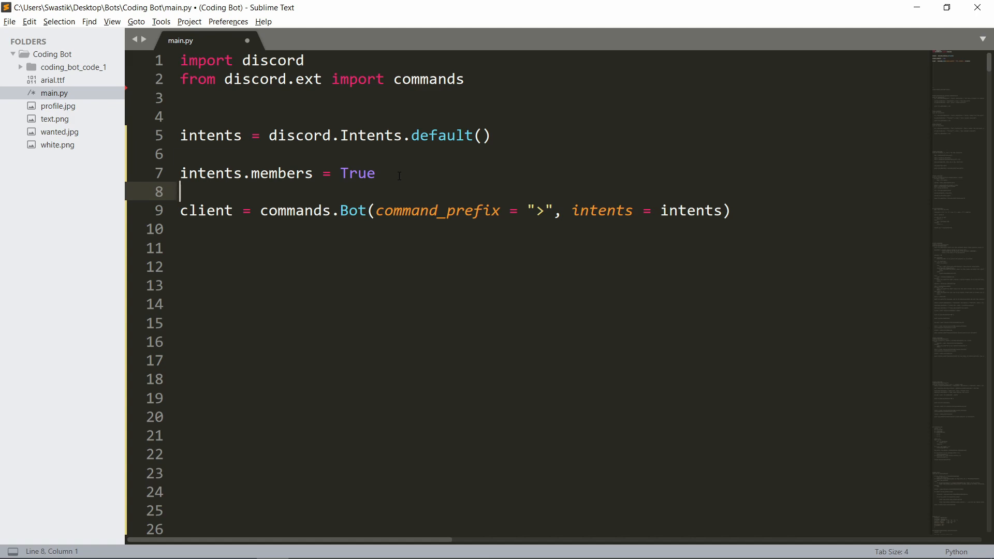